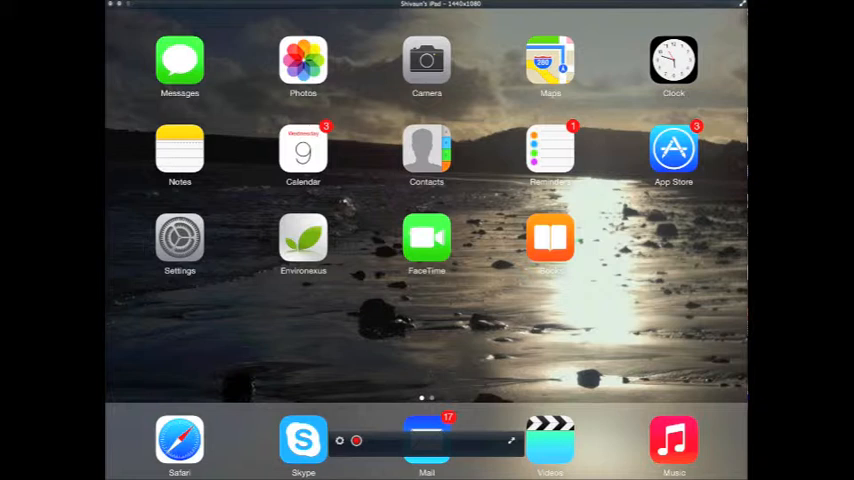
Step: Launch Environexus and dismiss both Connection Error alerts
{"action": "left_click", "coordinate": [303, 243]}
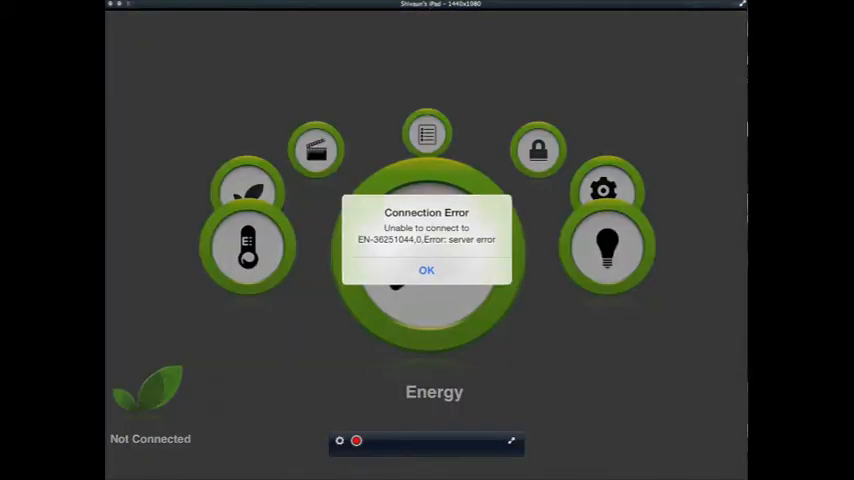
{"action": "left_click", "coordinate": [426, 270]}
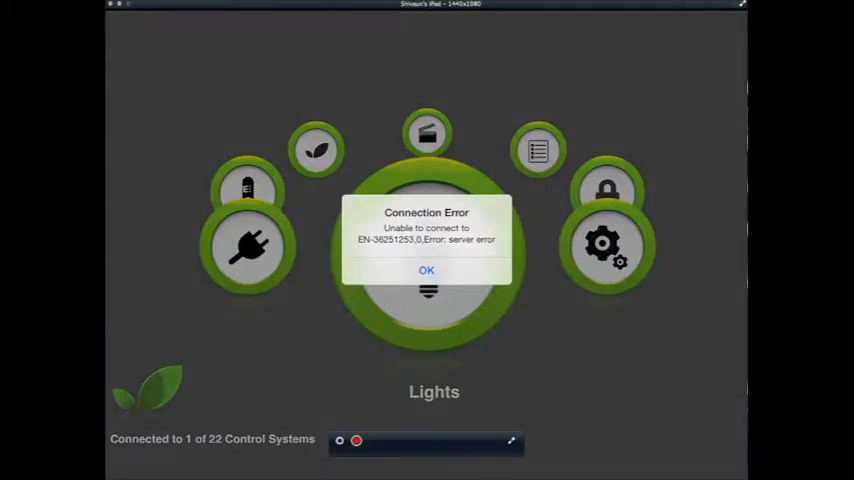
{"action": "left_click", "coordinate": [427, 270]}
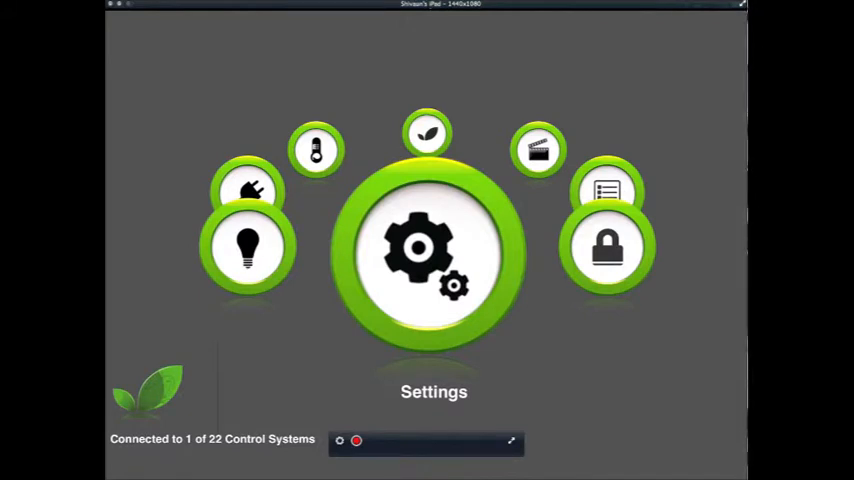
Step: Review the connected bridge's Edit Environexus Settings page under Setup > Environexus Bridges
{"action": "left_click", "coordinate": [420, 250]}
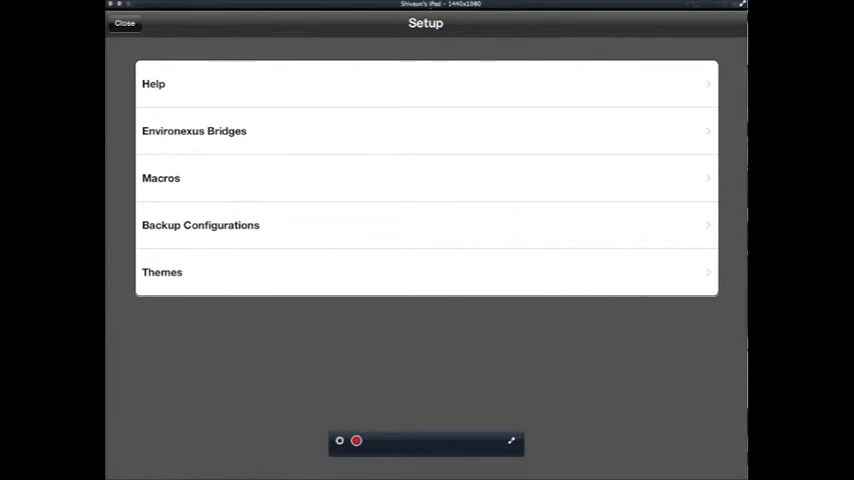
{"action": "left_click", "coordinate": [194, 130]}
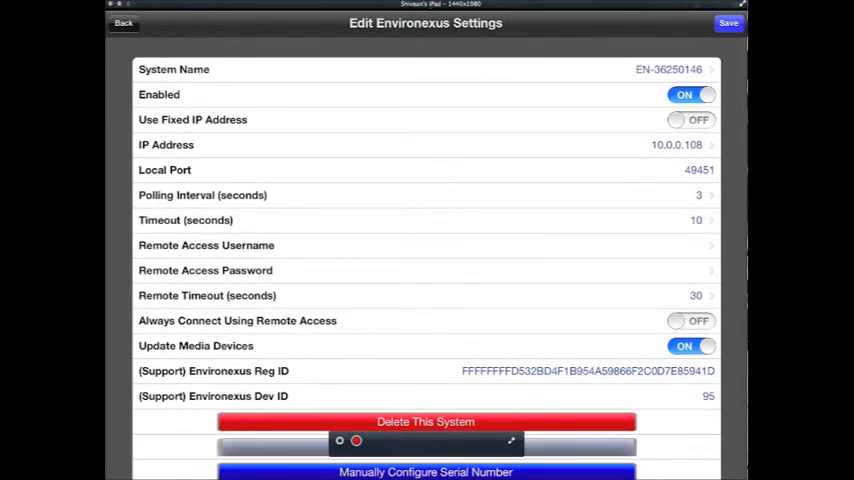
{"action": "left_click", "coordinate": [123, 23]}
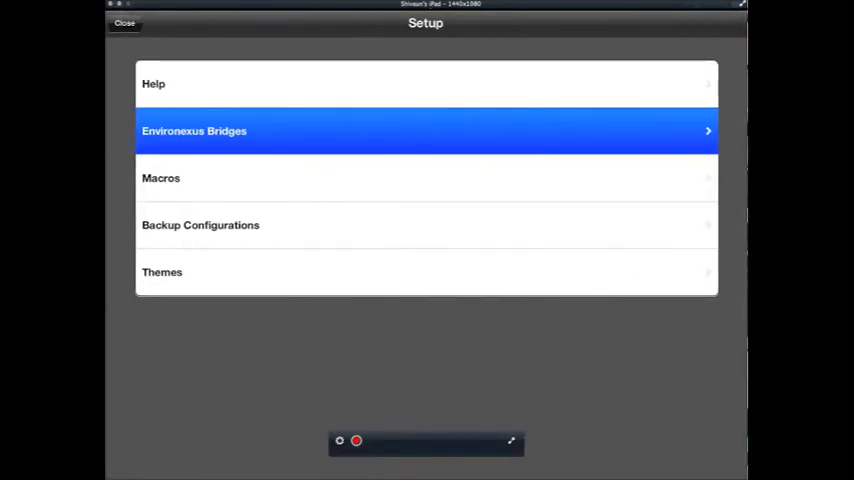
Step: Close Setup and open the Energy page in the layout editor
{"action": "left_click", "coordinate": [124, 23]}
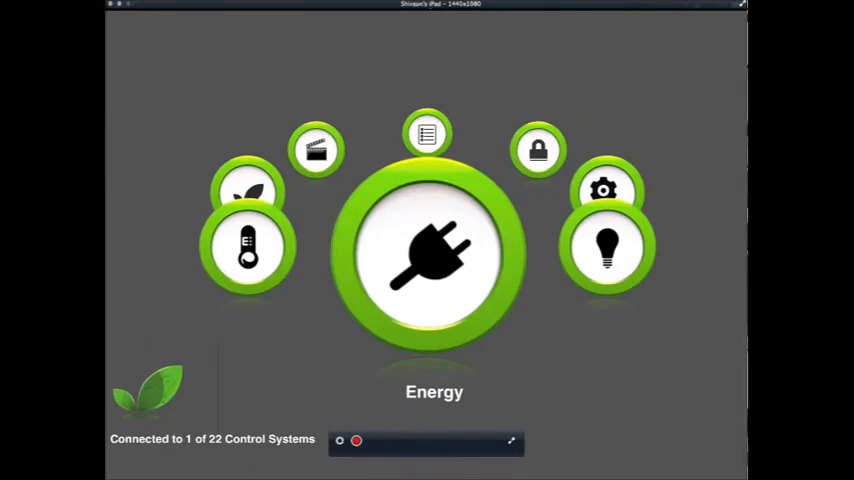
{"action": "left_click", "coordinate": [434, 255]}
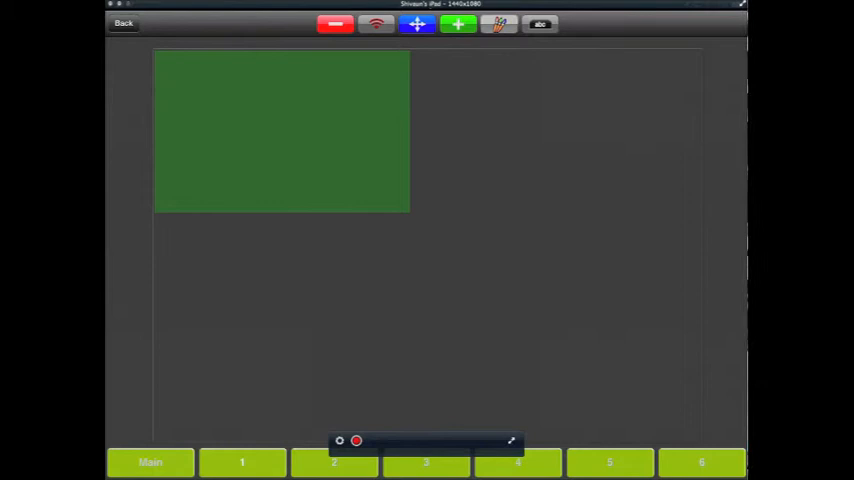
Step: Add an On/Off Switch + Watts 2 control to the existing Energy panel
{"action": "left_click", "coordinate": [457, 23]}
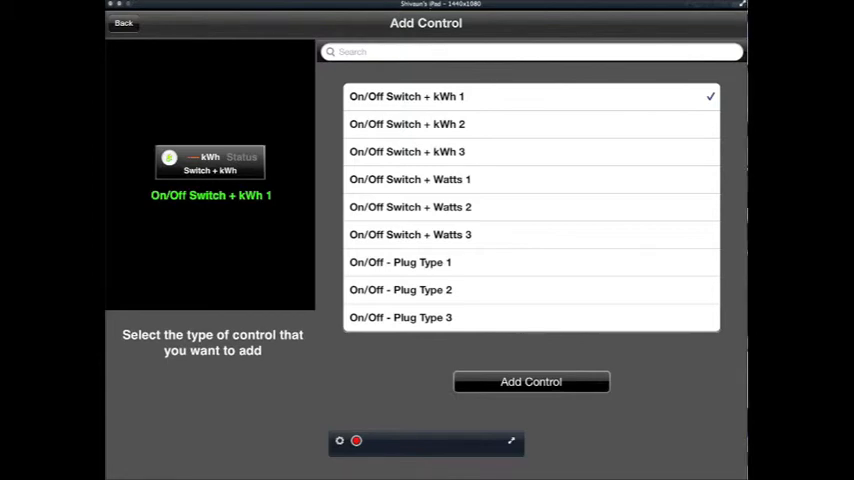
{"action": "left_click", "coordinate": [410, 207]}
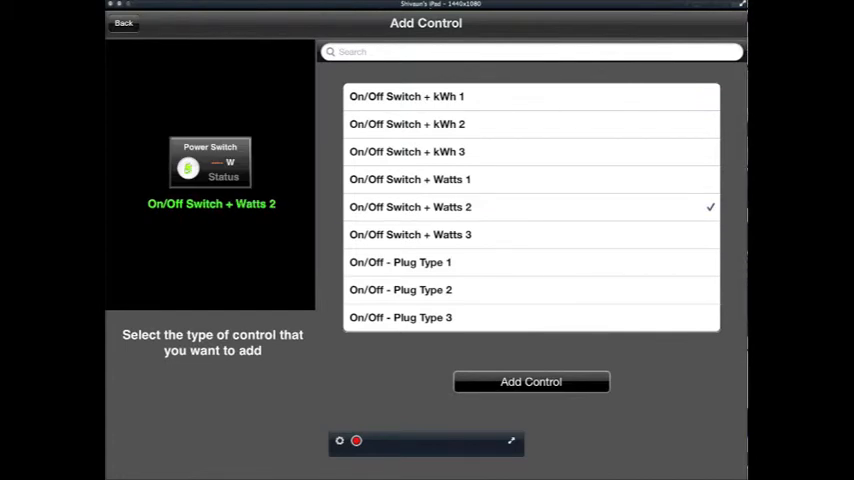
{"action": "left_click", "coordinate": [531, 381]}
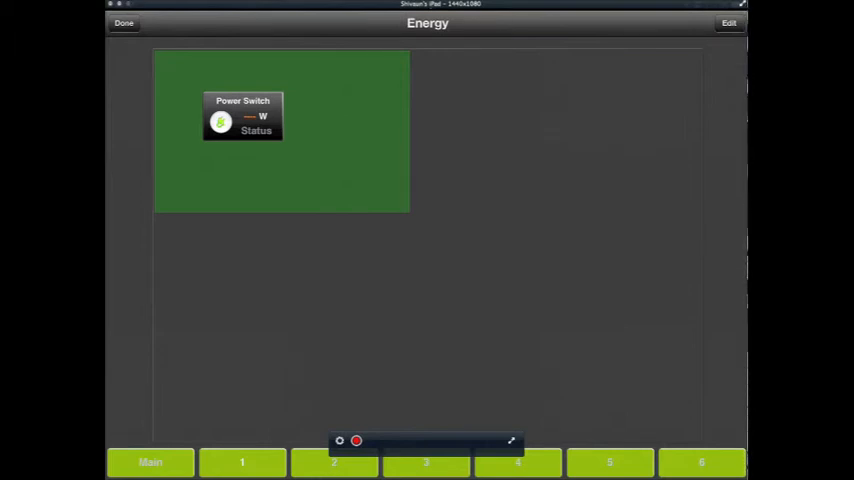
Step: Assign the Power Switch control to Smart Plug One and toggle it On
{"action": "left_click", "coordinate": [729, 23]}
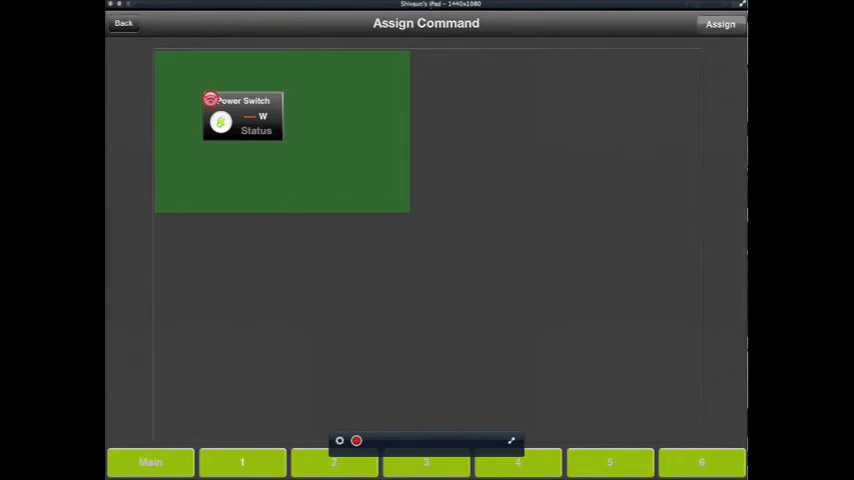
{"action": "left_click", "coordinate": [242, 117]}
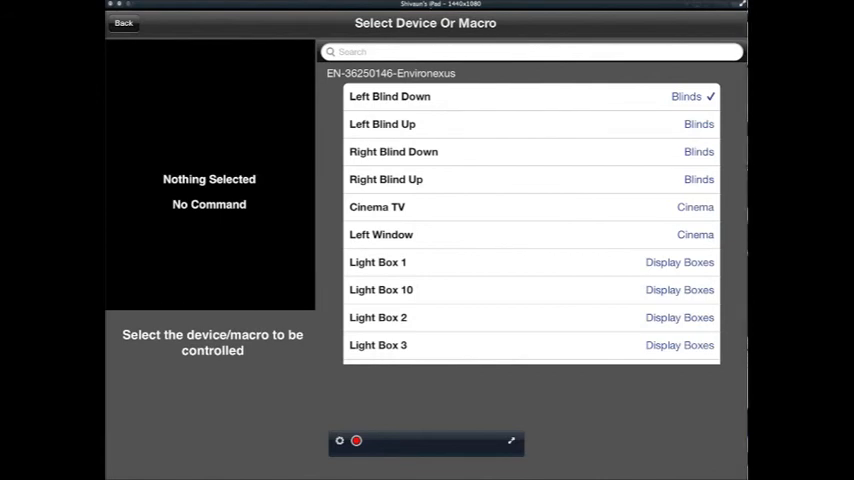
{"action": "scroll", "scroll_direction": "down", "scroll_amount": 3}
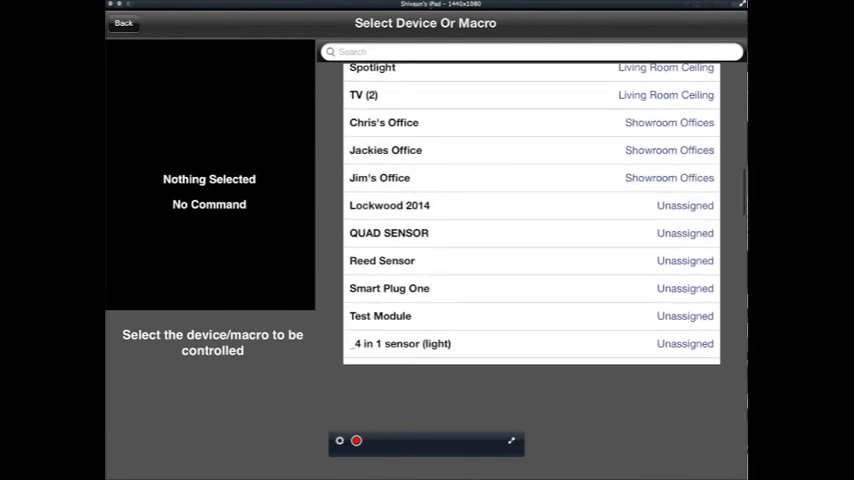
{"action": "scroll", "scroll_direction": "down", "scroll_amount": 3}
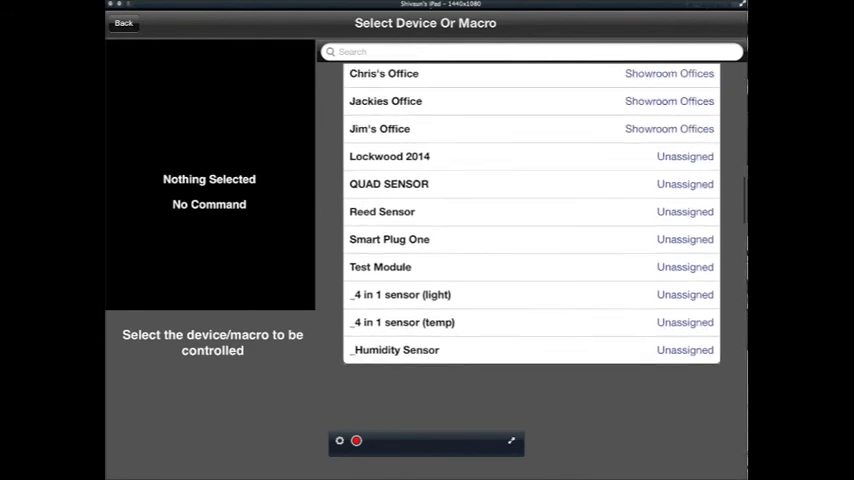
{"action": "left_click", "coordinate": [389, 239]}
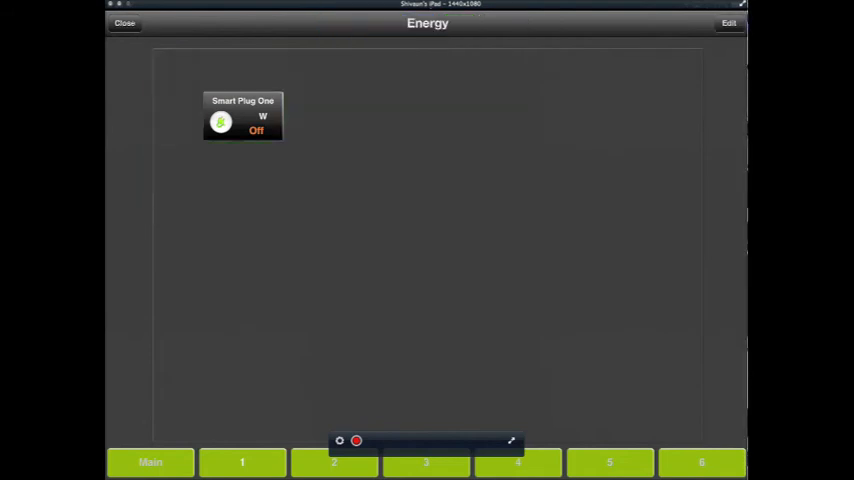
{"action": "left_click", "coordinate": [221, 122]}
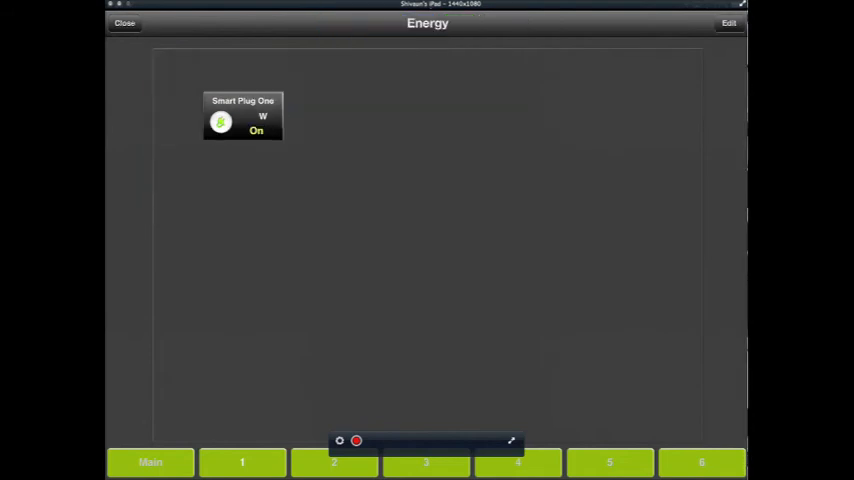